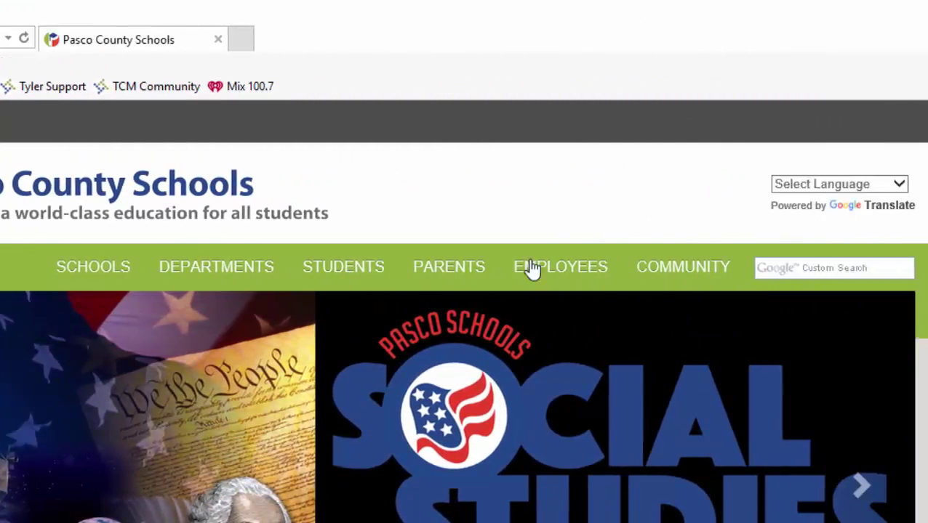
- Go to the Employees page and scroll down to the Technology Help links
left_click(560, 267)
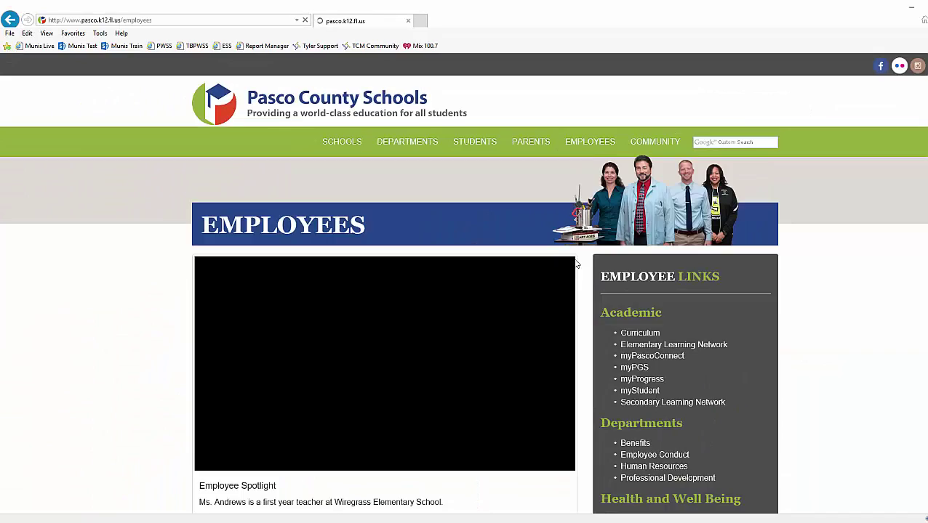
scroll("down", 3)
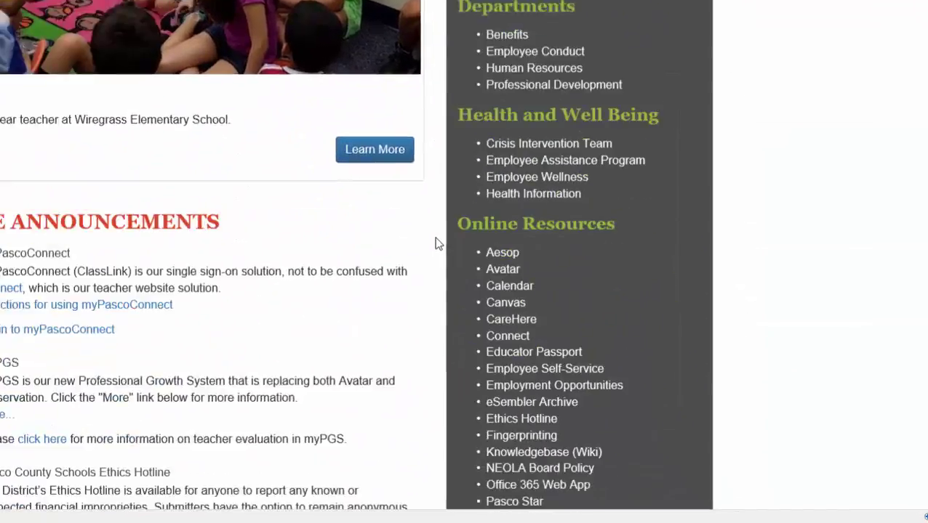
scroll("down", 3)
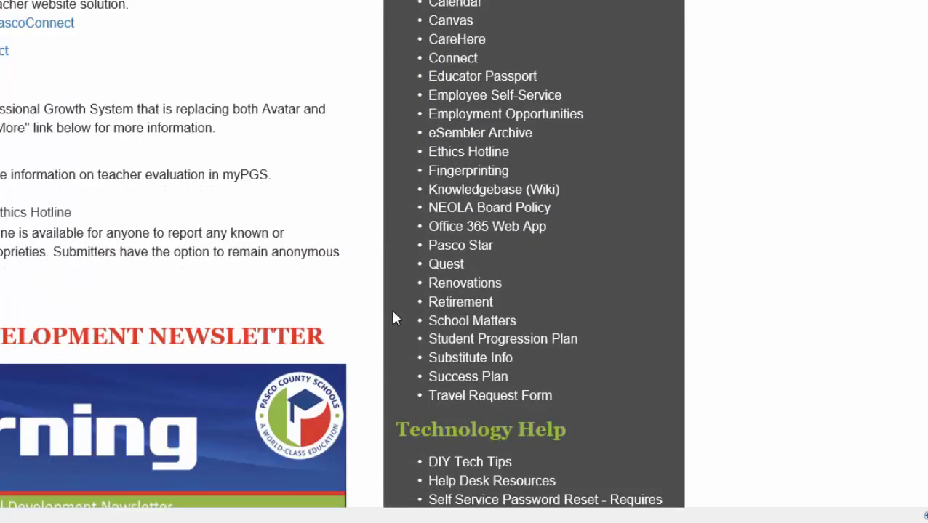
scroll("down", 3)
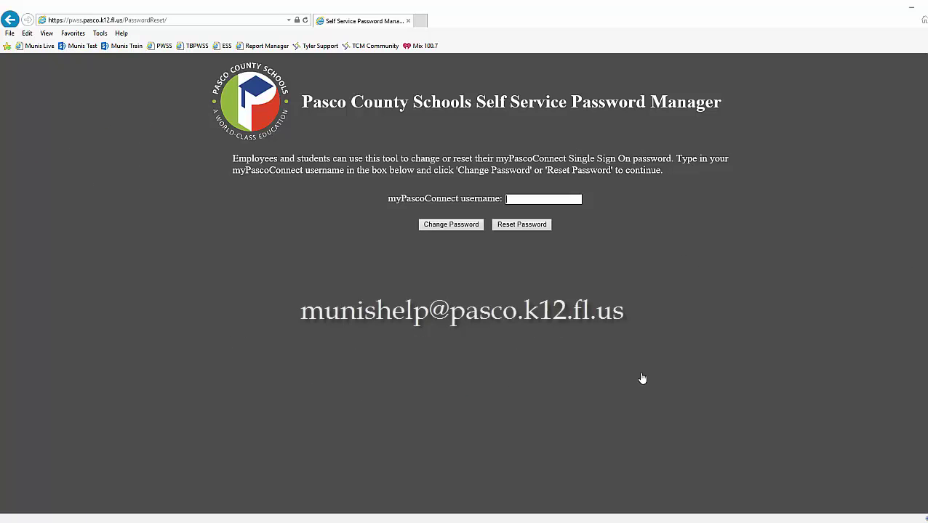
mouse_move(10, 19)
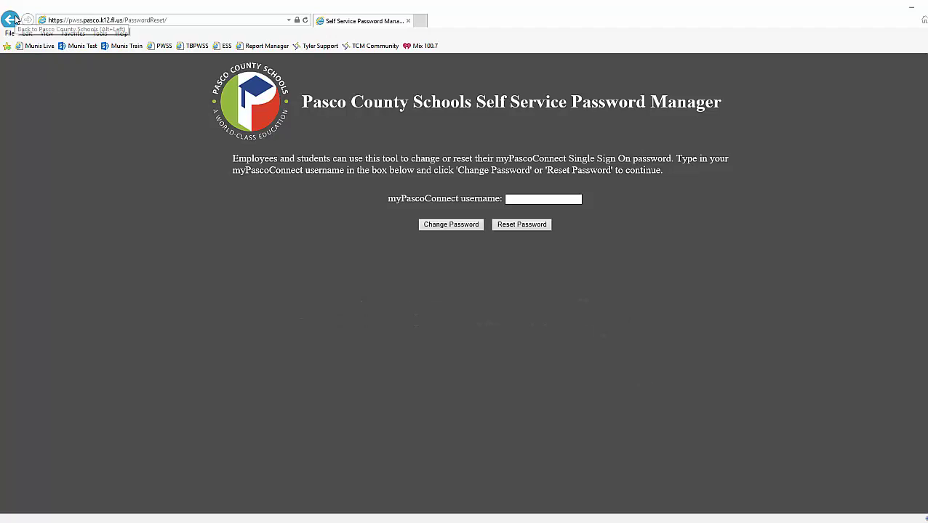
- Return to the district home page, follow the MyPascoConnect link and sign in
left_click(11, 19)
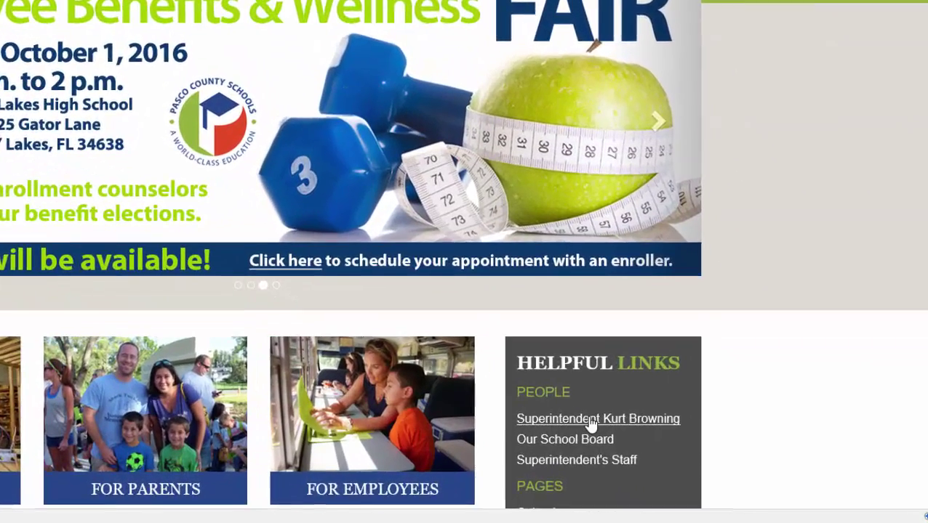
scroll("down", 3)
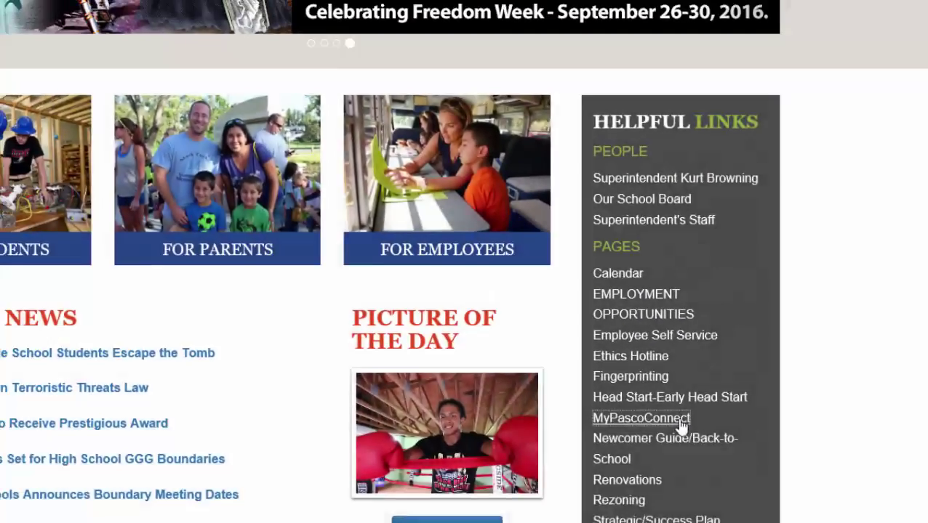
left_click(640, 418)
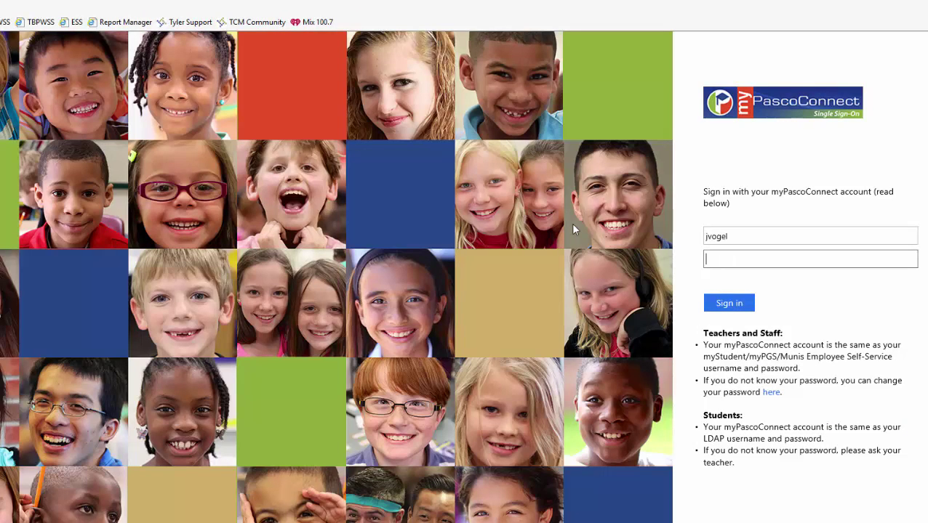
left_click(729, 303)
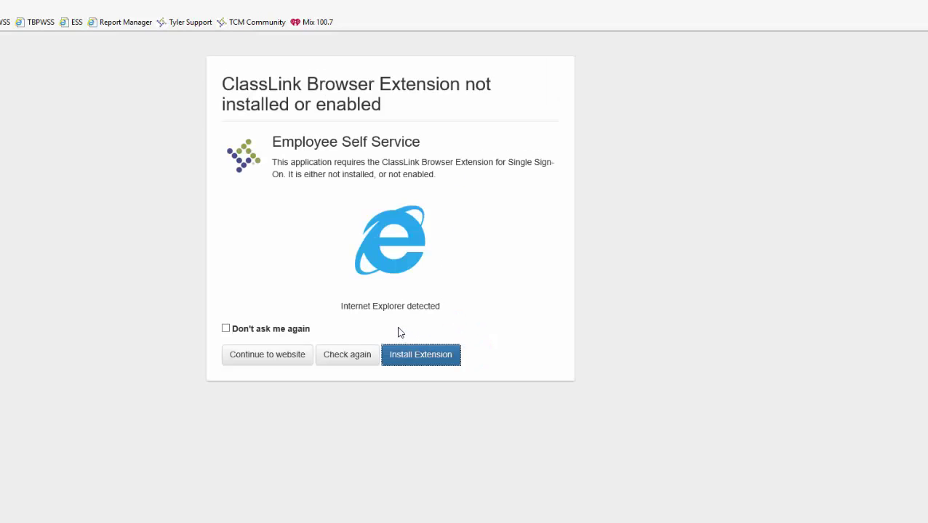
- Continue to the website and log in to Tyler Munis with the sample employee credentials
left_click(267, 354)
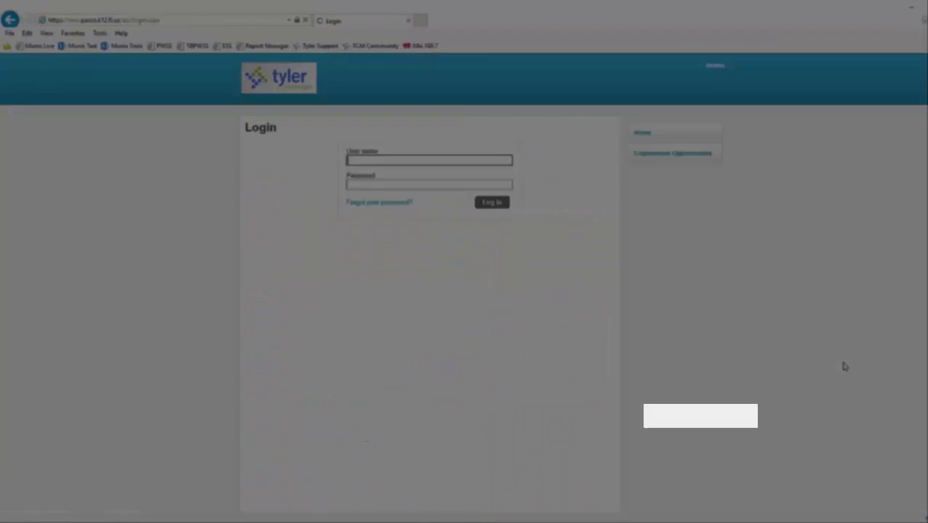
type("sein")
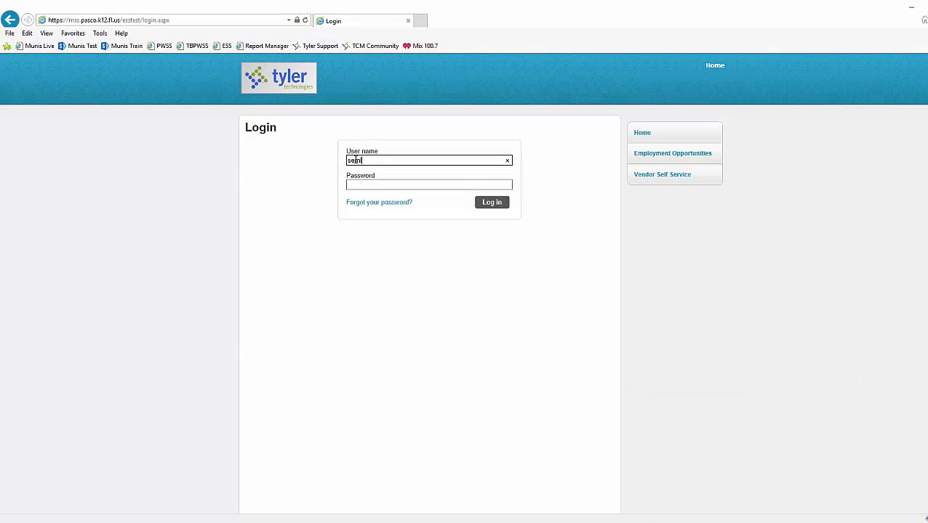
type("mploye")
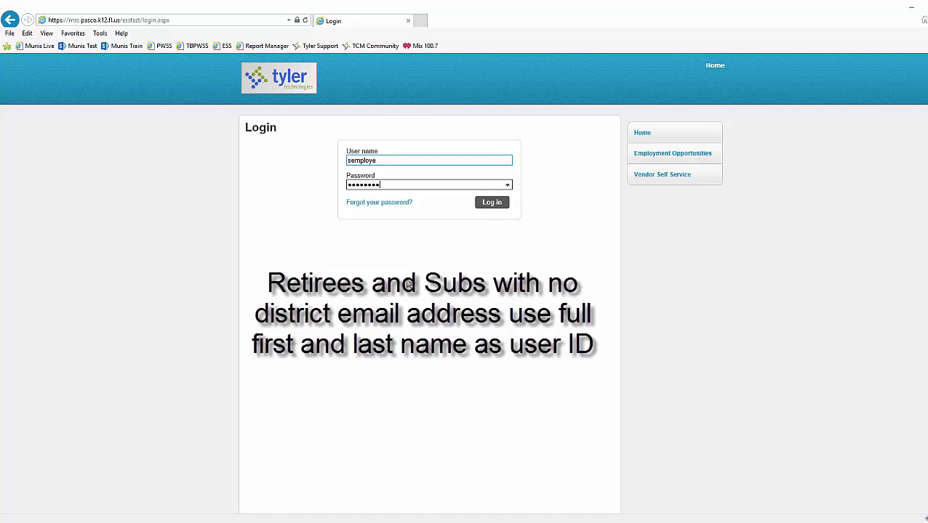
left_click(491, 202)
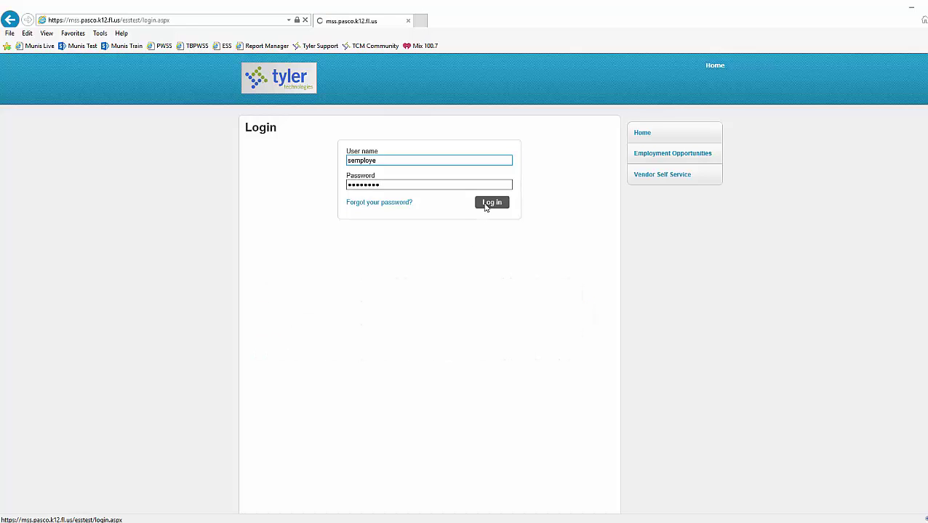
left_click(492, 202)
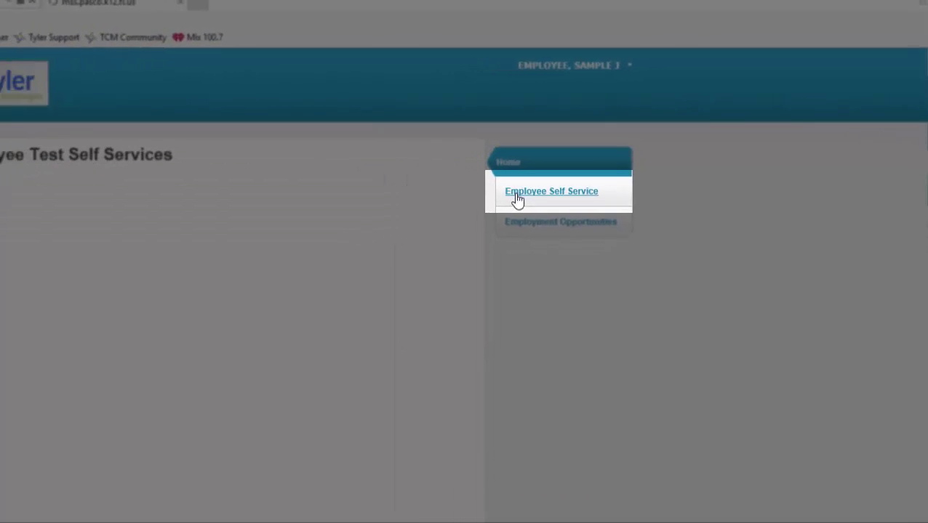
- Open Employee Self Service, scroll the welcome page, then go to Personal Information
left_click(550, 191)
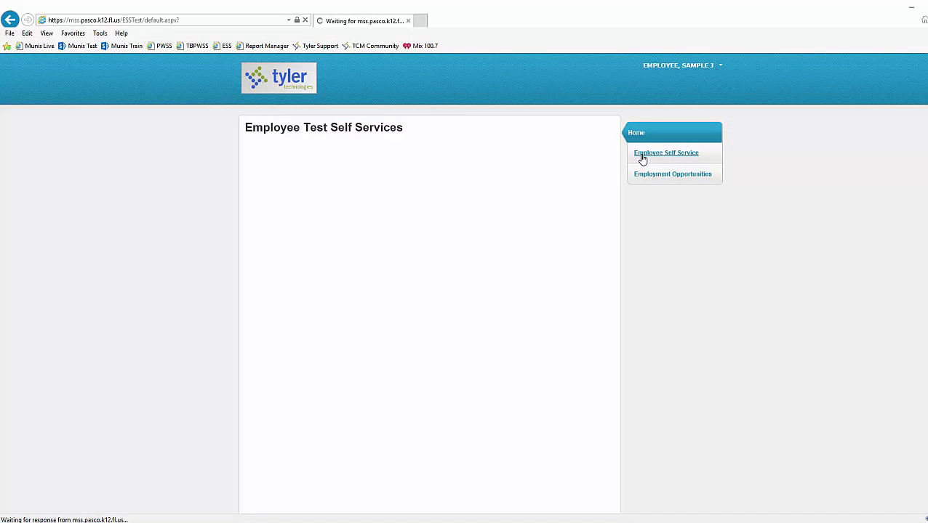
left_click(665, 153)
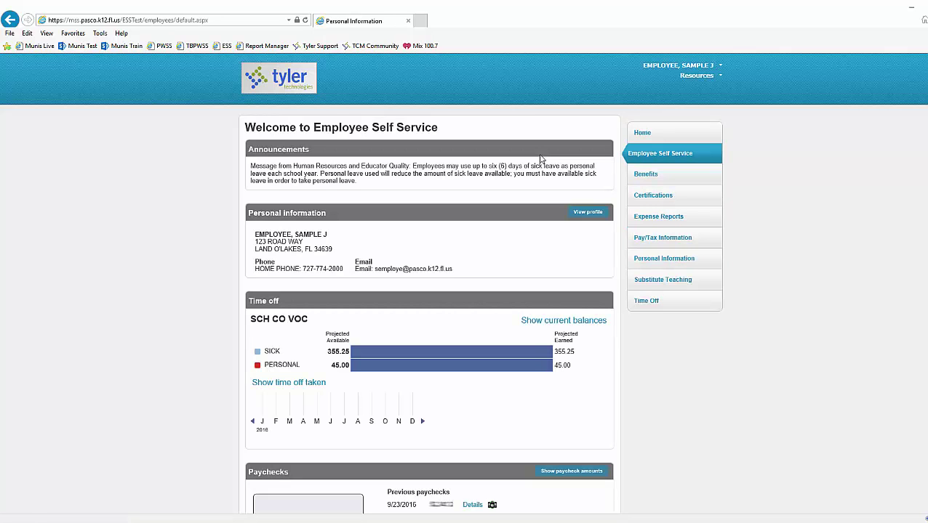
scroll("down", 3)
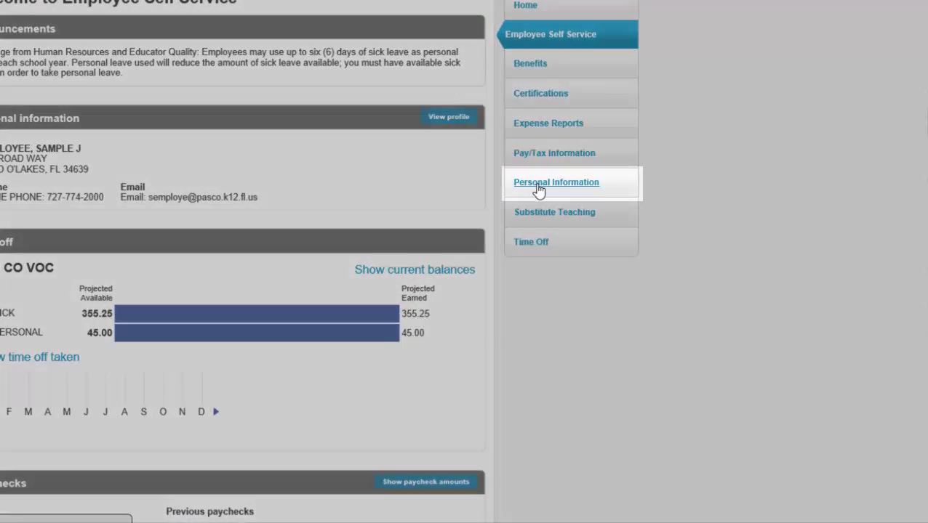
left_click(555, 183)
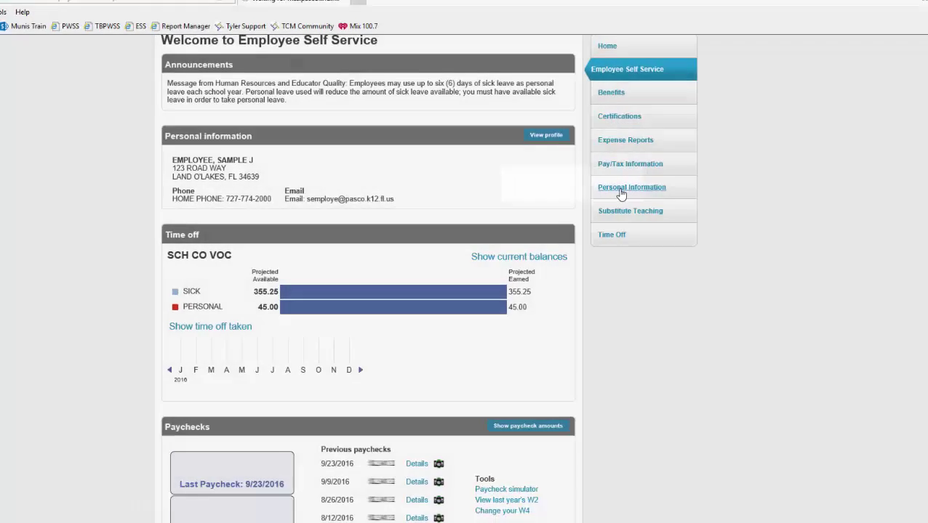
- Review address, telephone, dependents and emergency contacts, then return to the dashboard
left_click(631, 187)
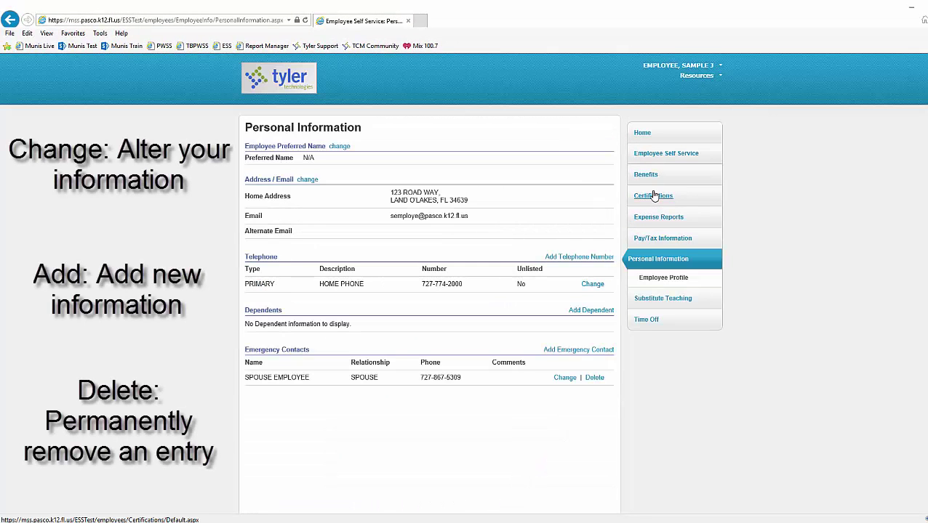
mouse_move(529, 181)
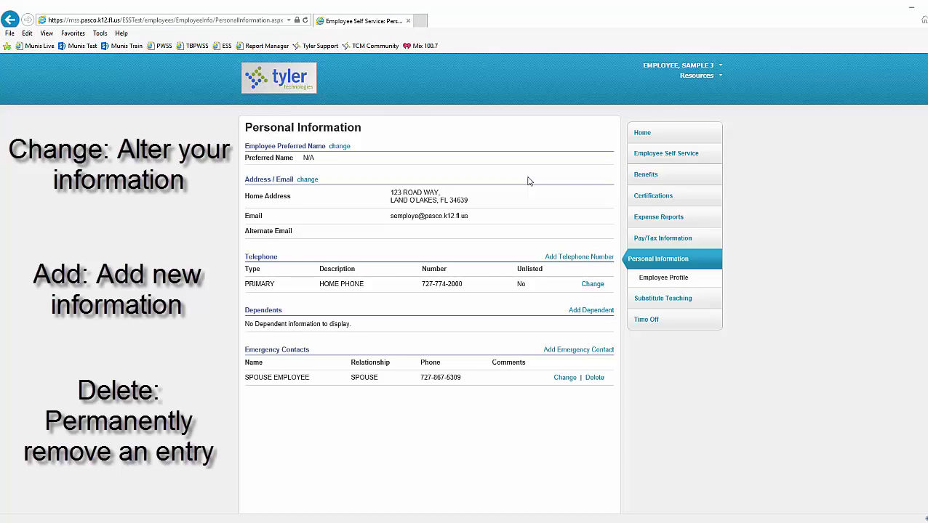
left_click(666, 153)
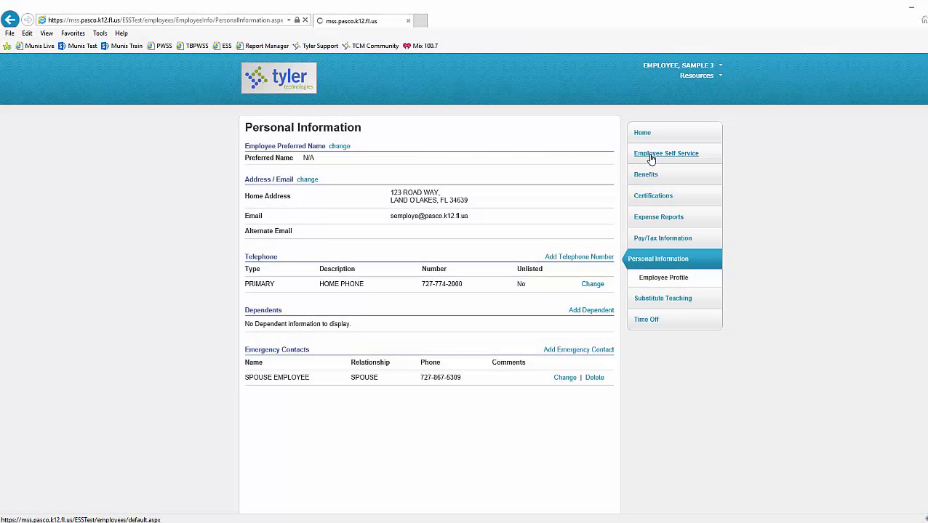
- On the dashboard's Time off panel, show time off taken, marking the March 2016 sick days
left_click(666, 153)
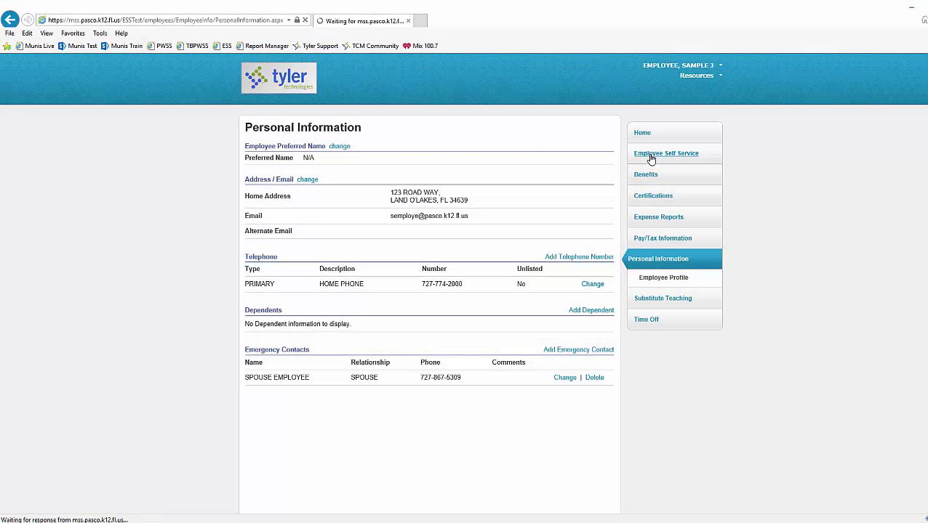
left_click(665, 154)
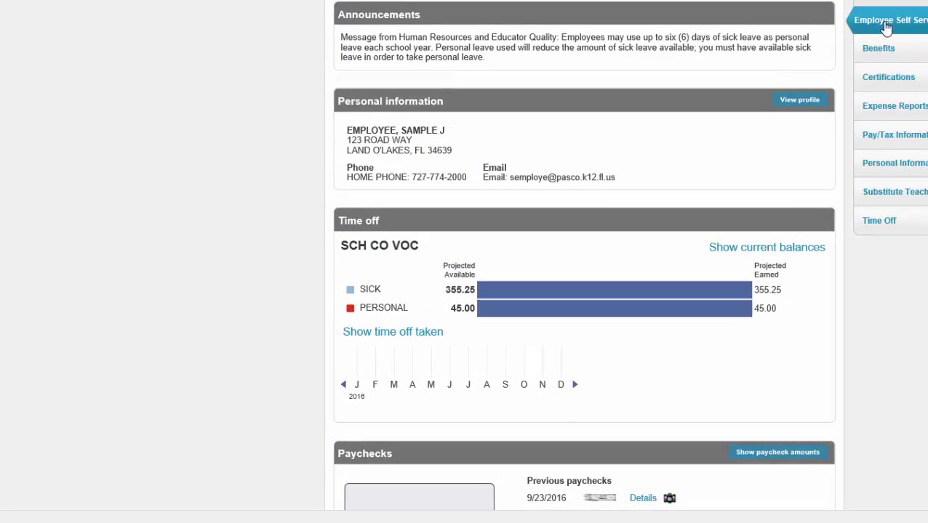
scroll("down", 3)
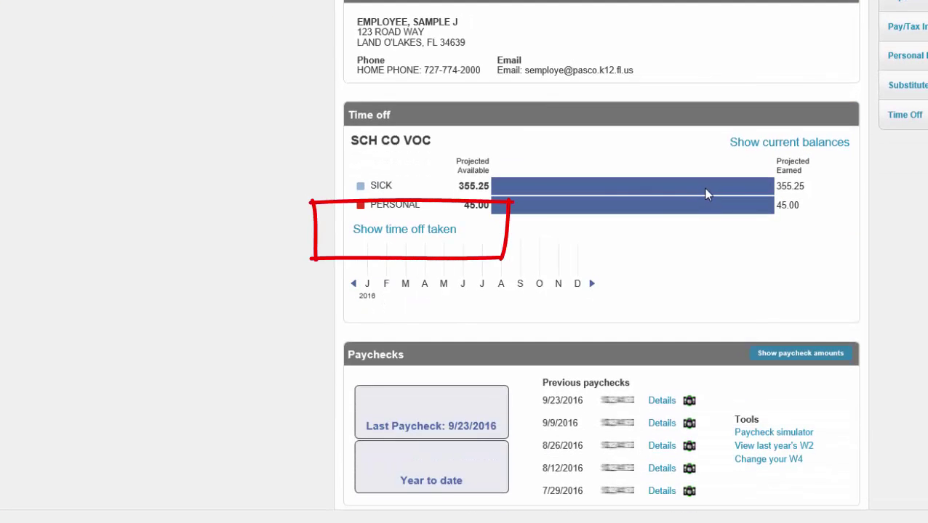
left_click(404, 229)
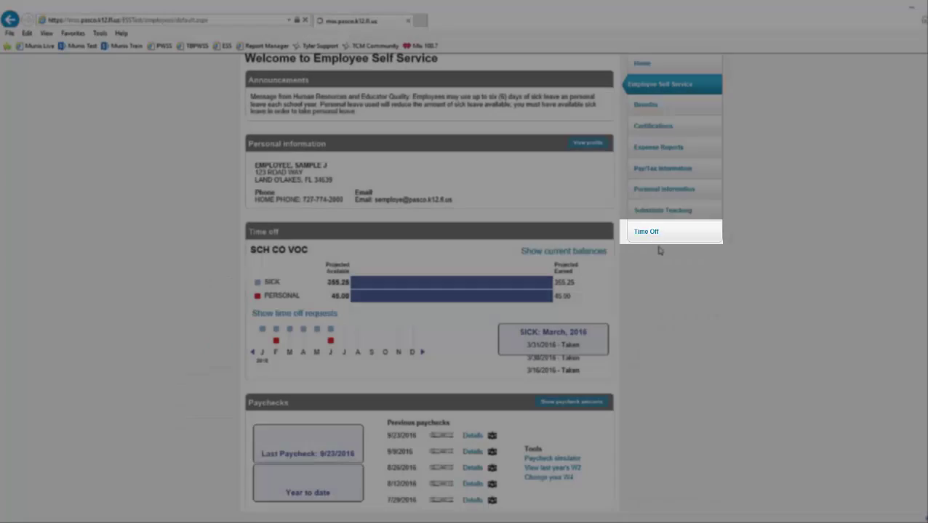
- Open Time Off balances and view the SICK (H) earned/used history for 2016
left_click(646, 232)
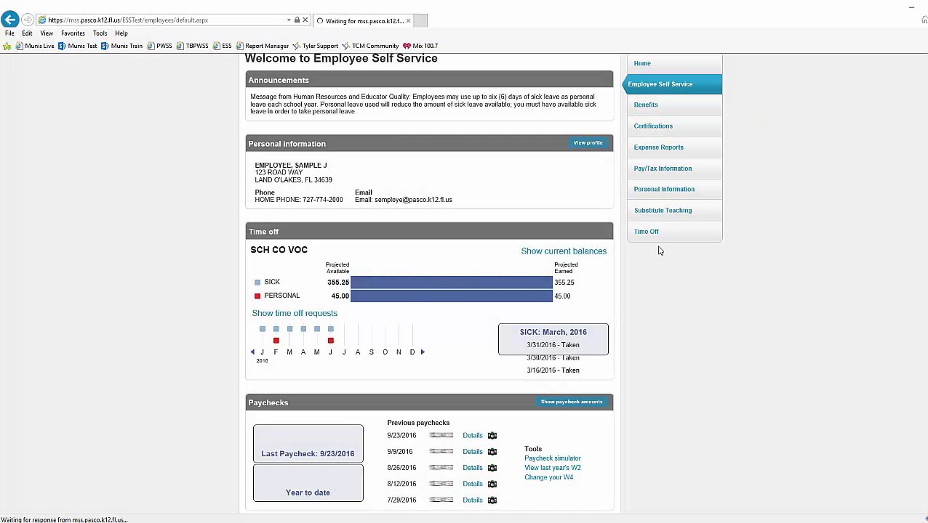
left_click(646, 231)
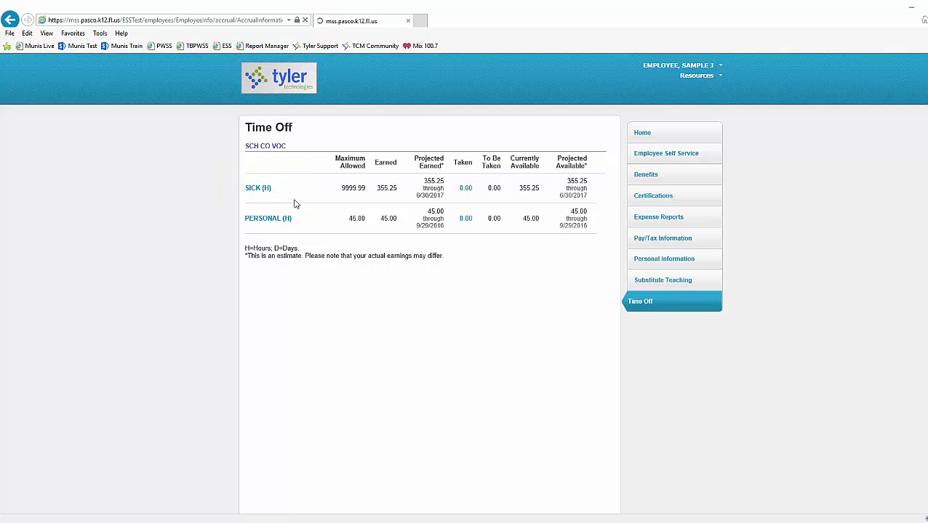
left_click(258, 188)
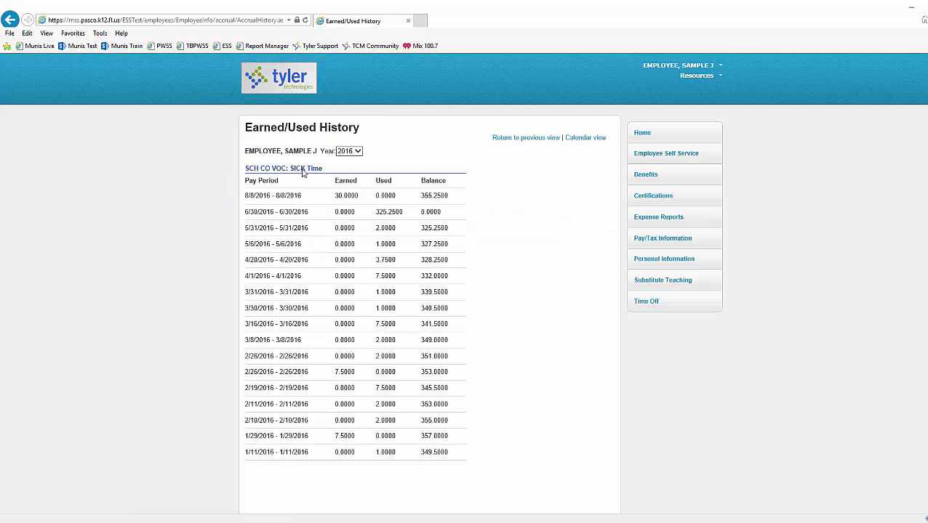
left_click(349, 150)
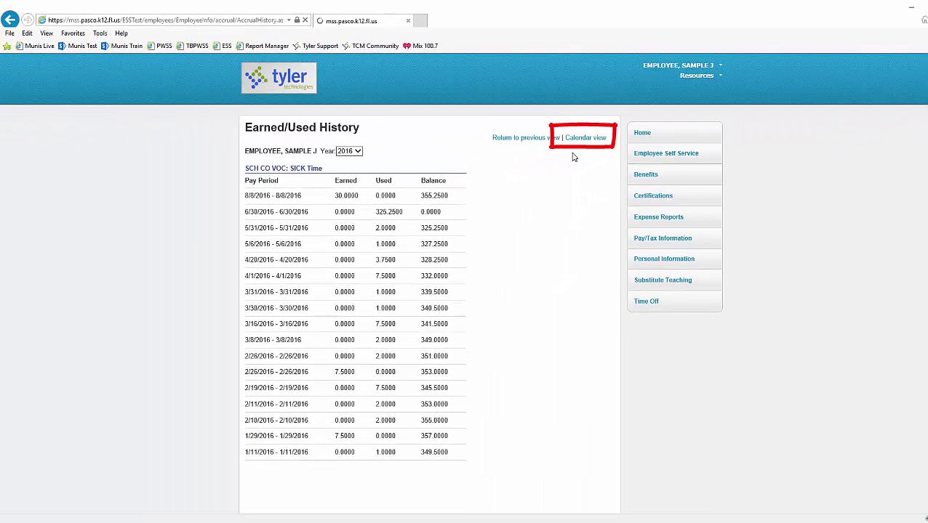
- Switch to Calendar view and check the January 11 sick day details, then close them
left_click(586, 138)
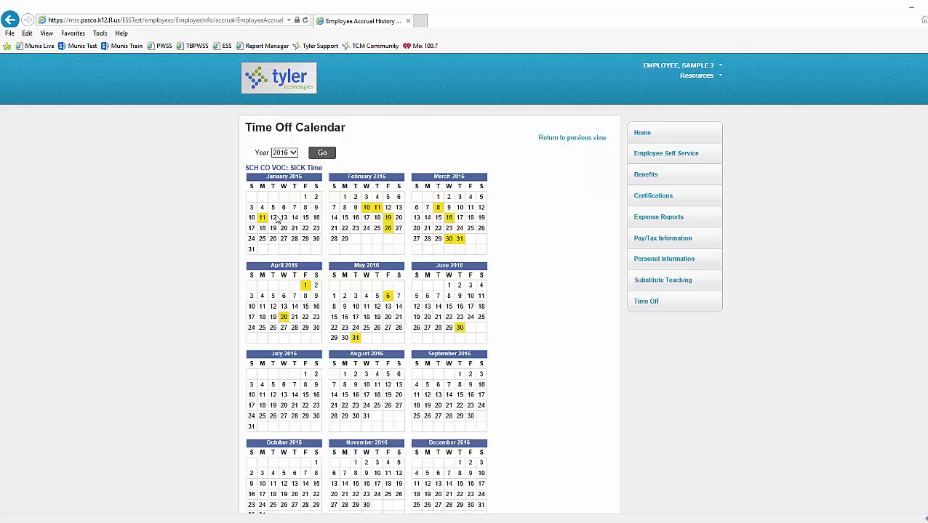
left_click(262, 218)
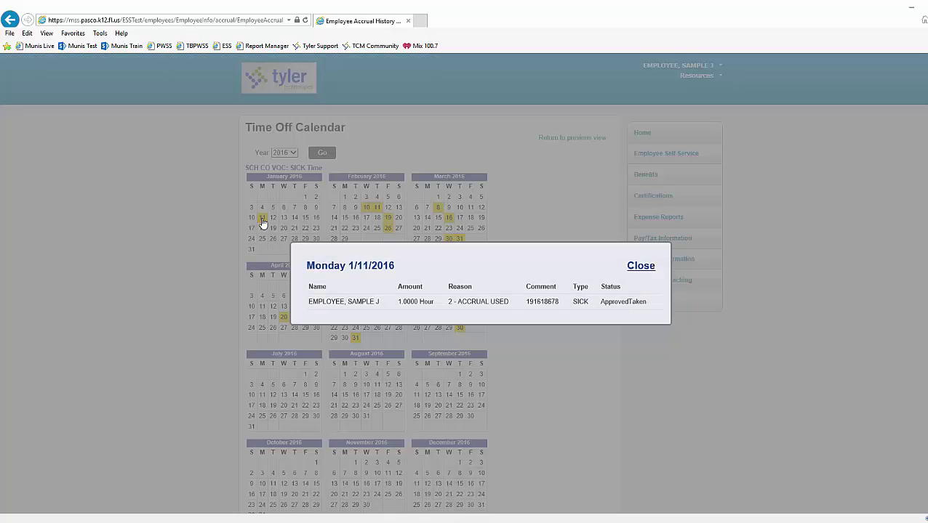
left_click(641, 266)
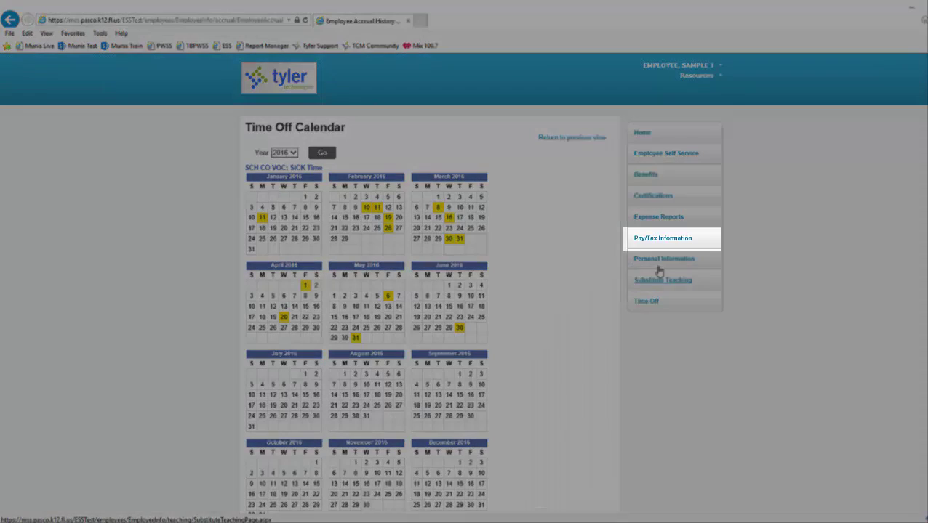
- Open Pay/Tax Information and keep the paycheck list on year 2016
left_click(662, 239)
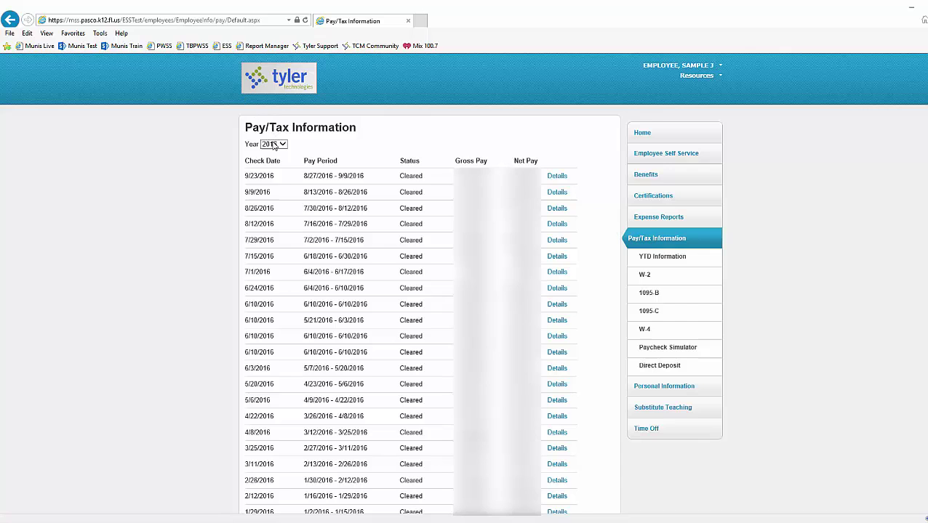
left_click(273, 144)
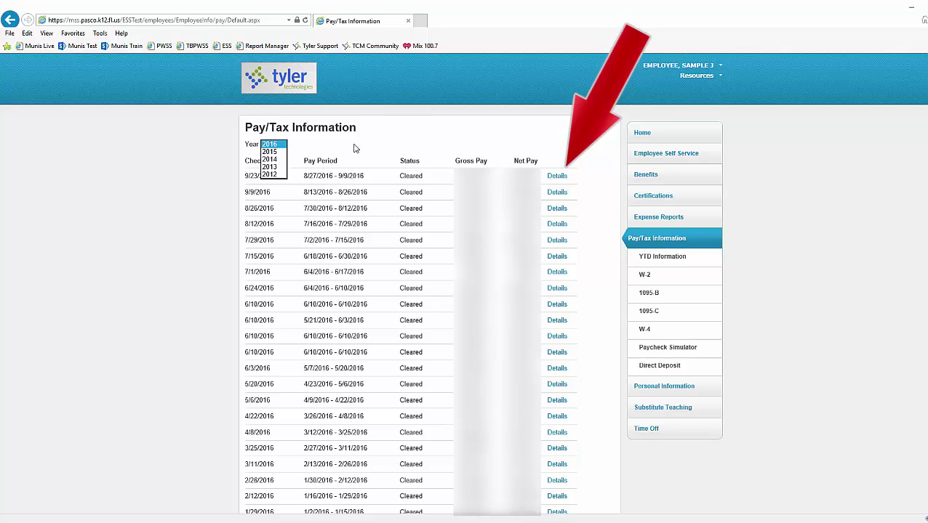
mouse_move(390, 148)
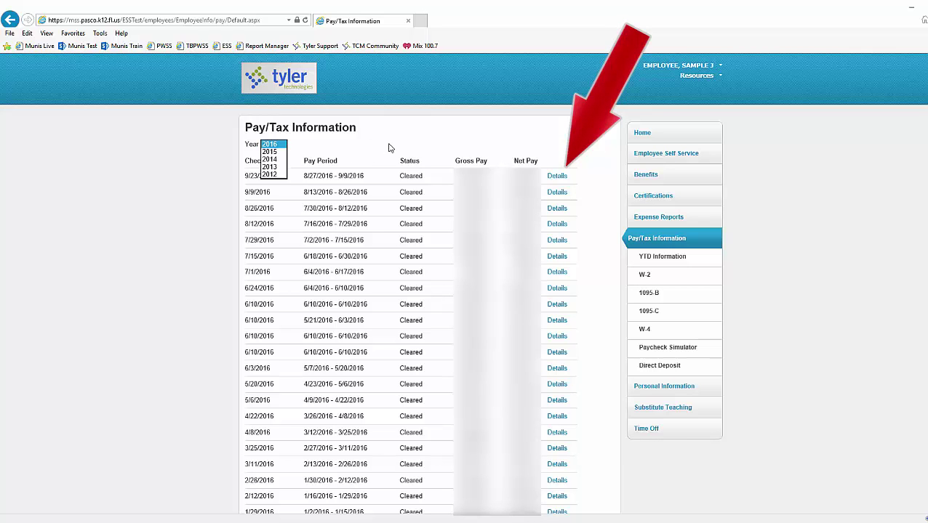
left_click(274, 144)
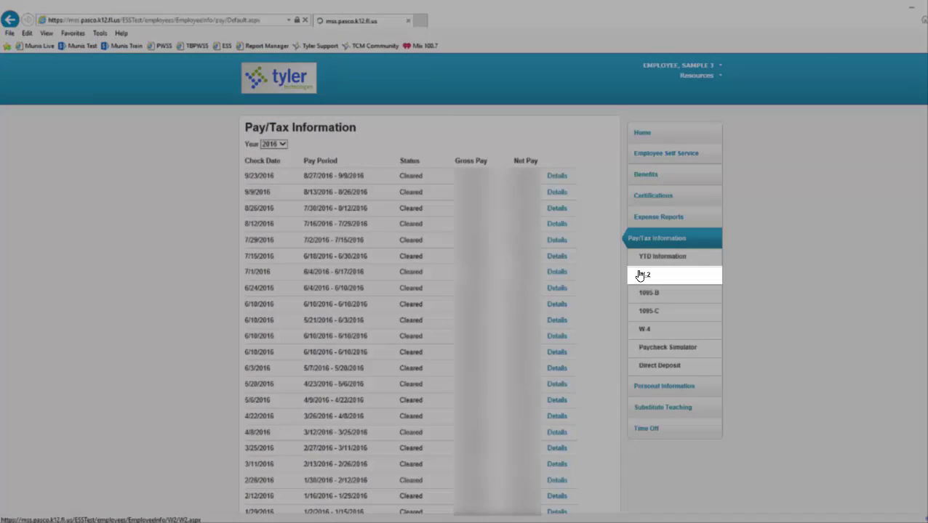
- View the 2015 W-2 information, then the W-4 filing status and allowances
left_click(644, 275)
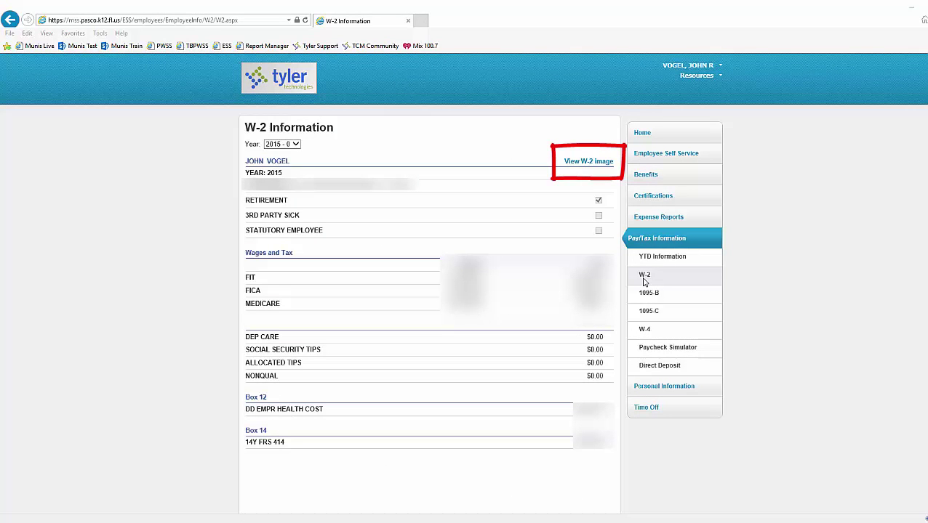
left_click(644, 330)
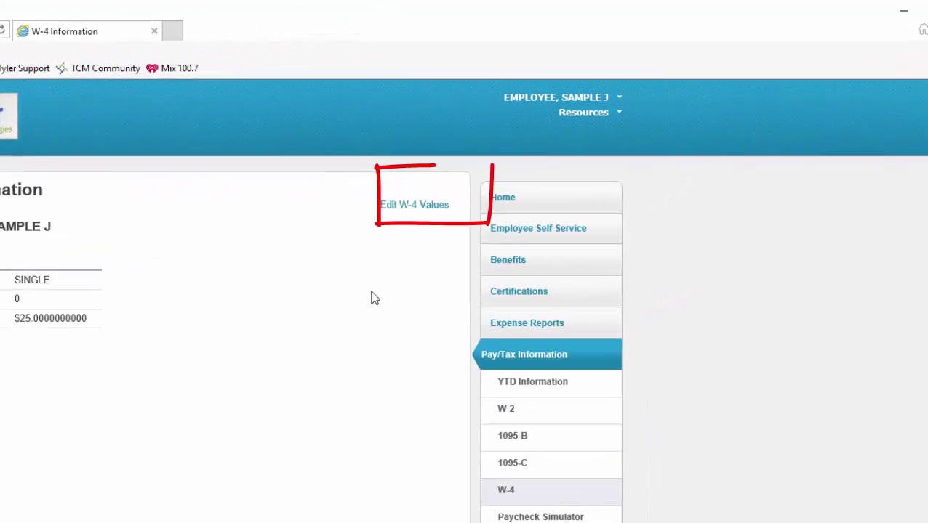
left_click(414, 204)
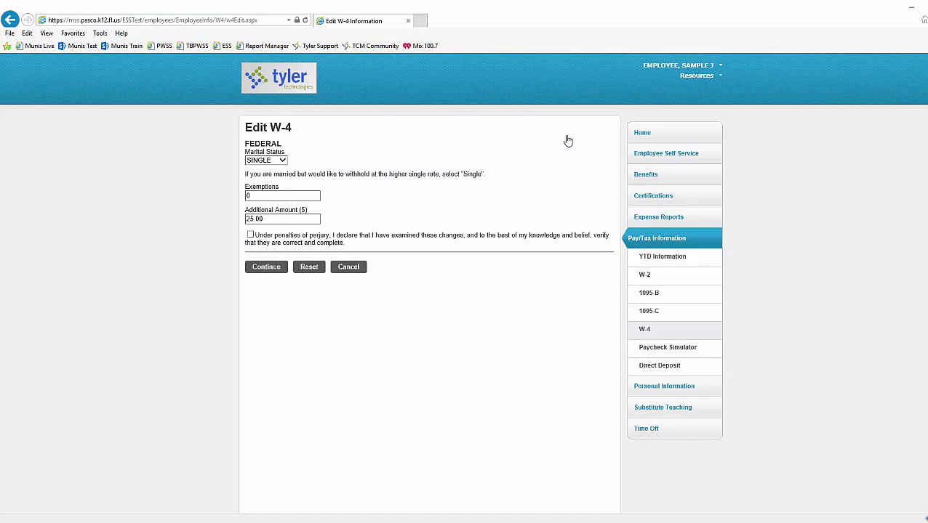
mouse_move(549, 153)
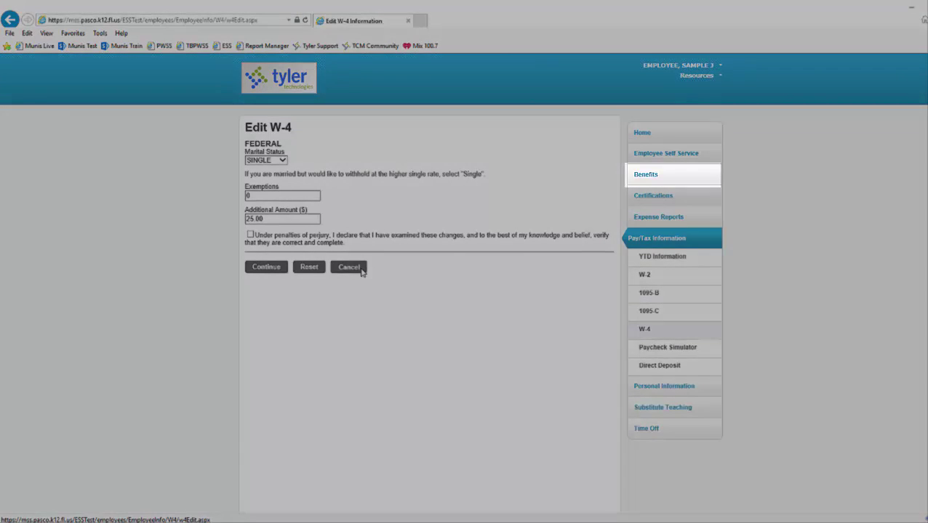
left_click(349, 267)
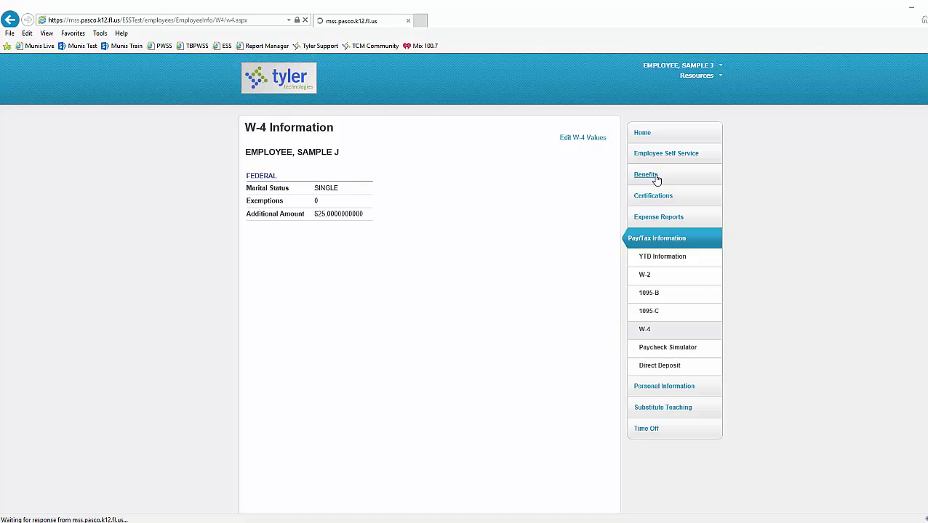
- View current-year benefit elections totaling $47.10 per pay period, then go to Certifications
left_click(645, 175)
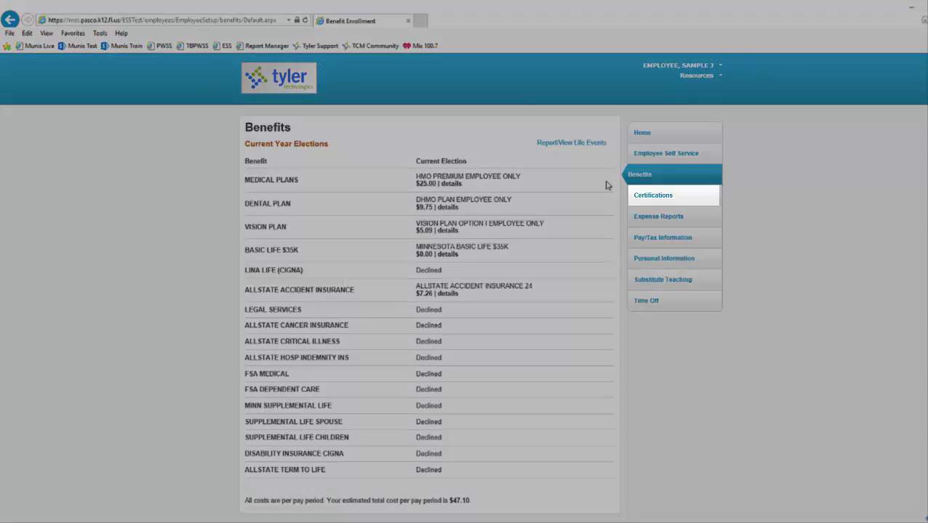
left_click(653, 195)
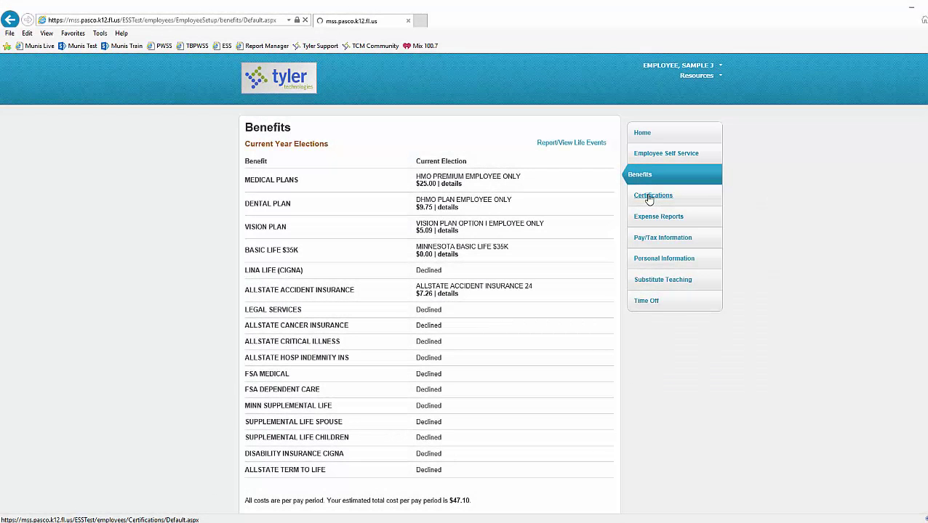
left_click(653, 196)
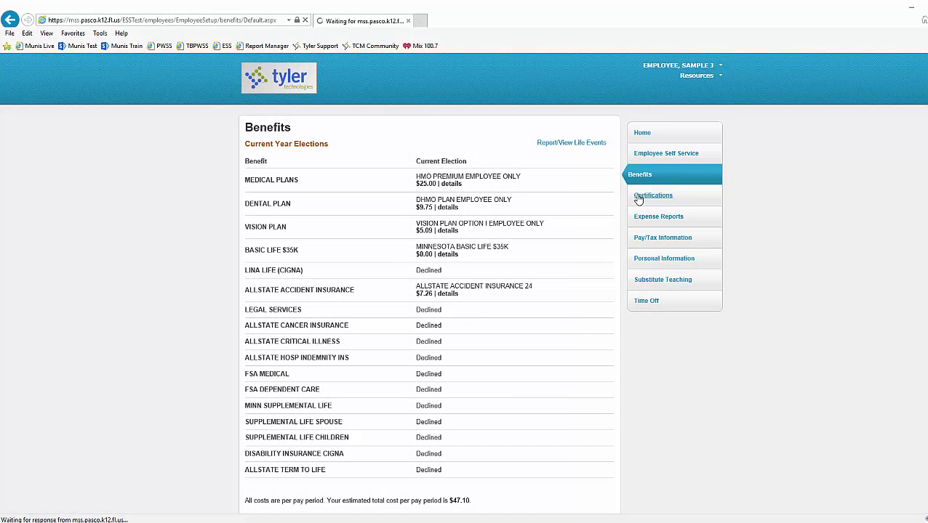
- Review the professional certificates, then open the 2016 substitute teaching days worked
left_click(652, 196)
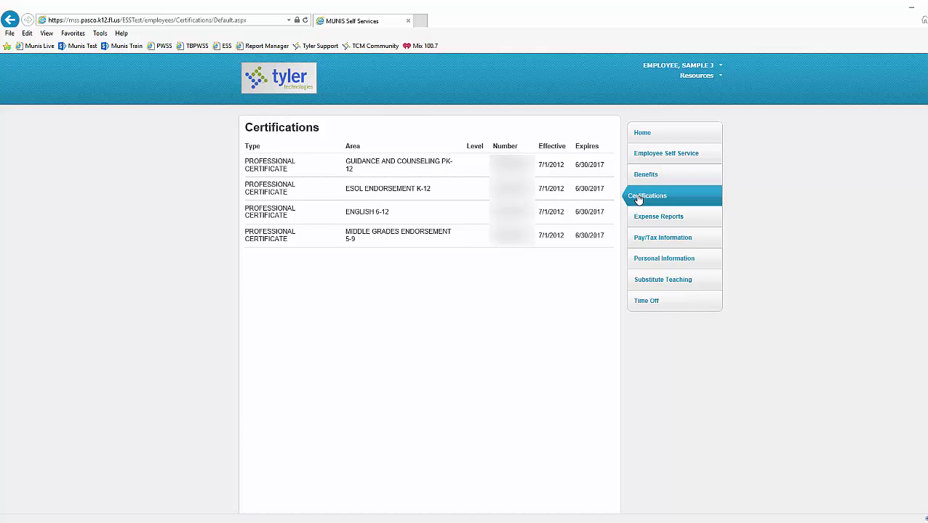
left_click(662, 279)
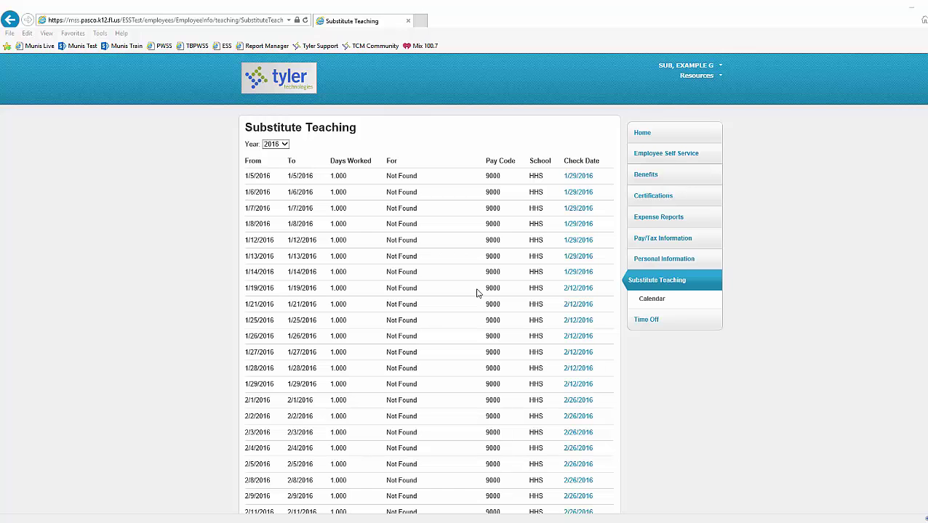
- Open the Substitute Teaching Calendar highlighting 2016 worked days across months
left_click(275, 144)
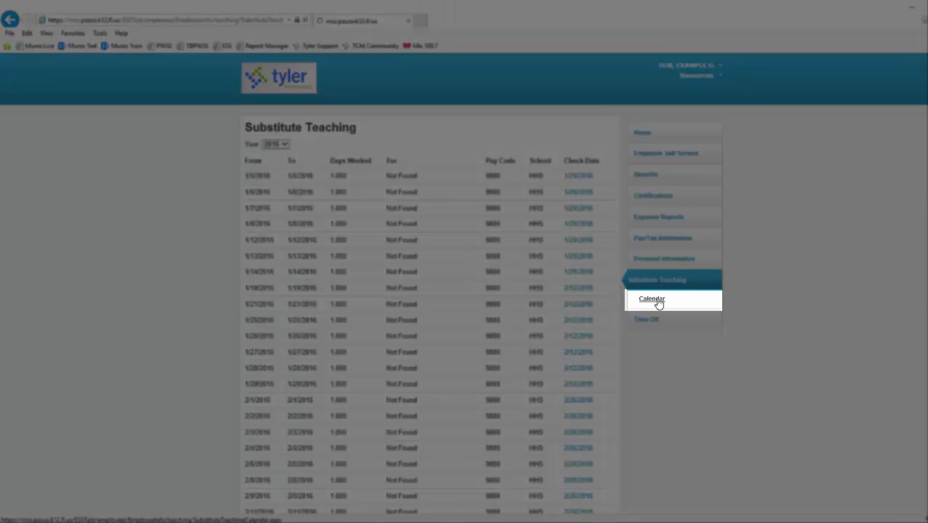
left_click(652, 299)
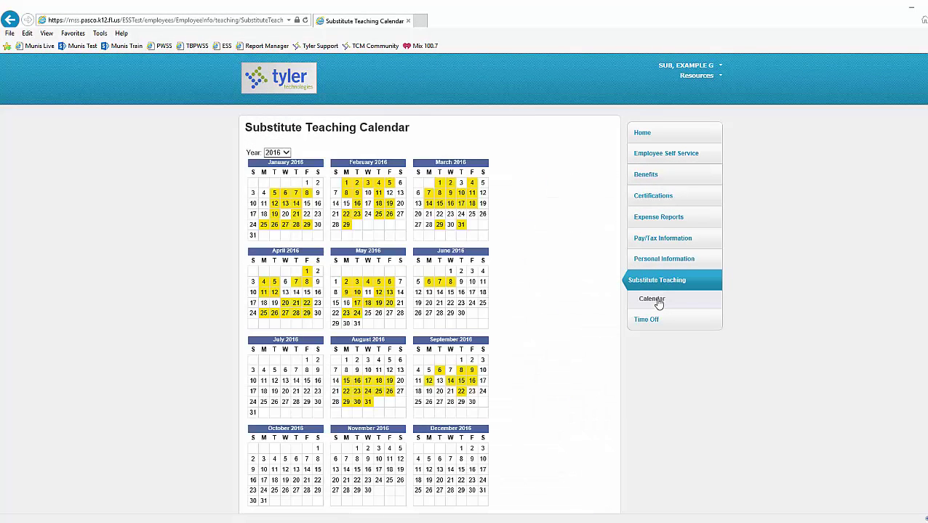